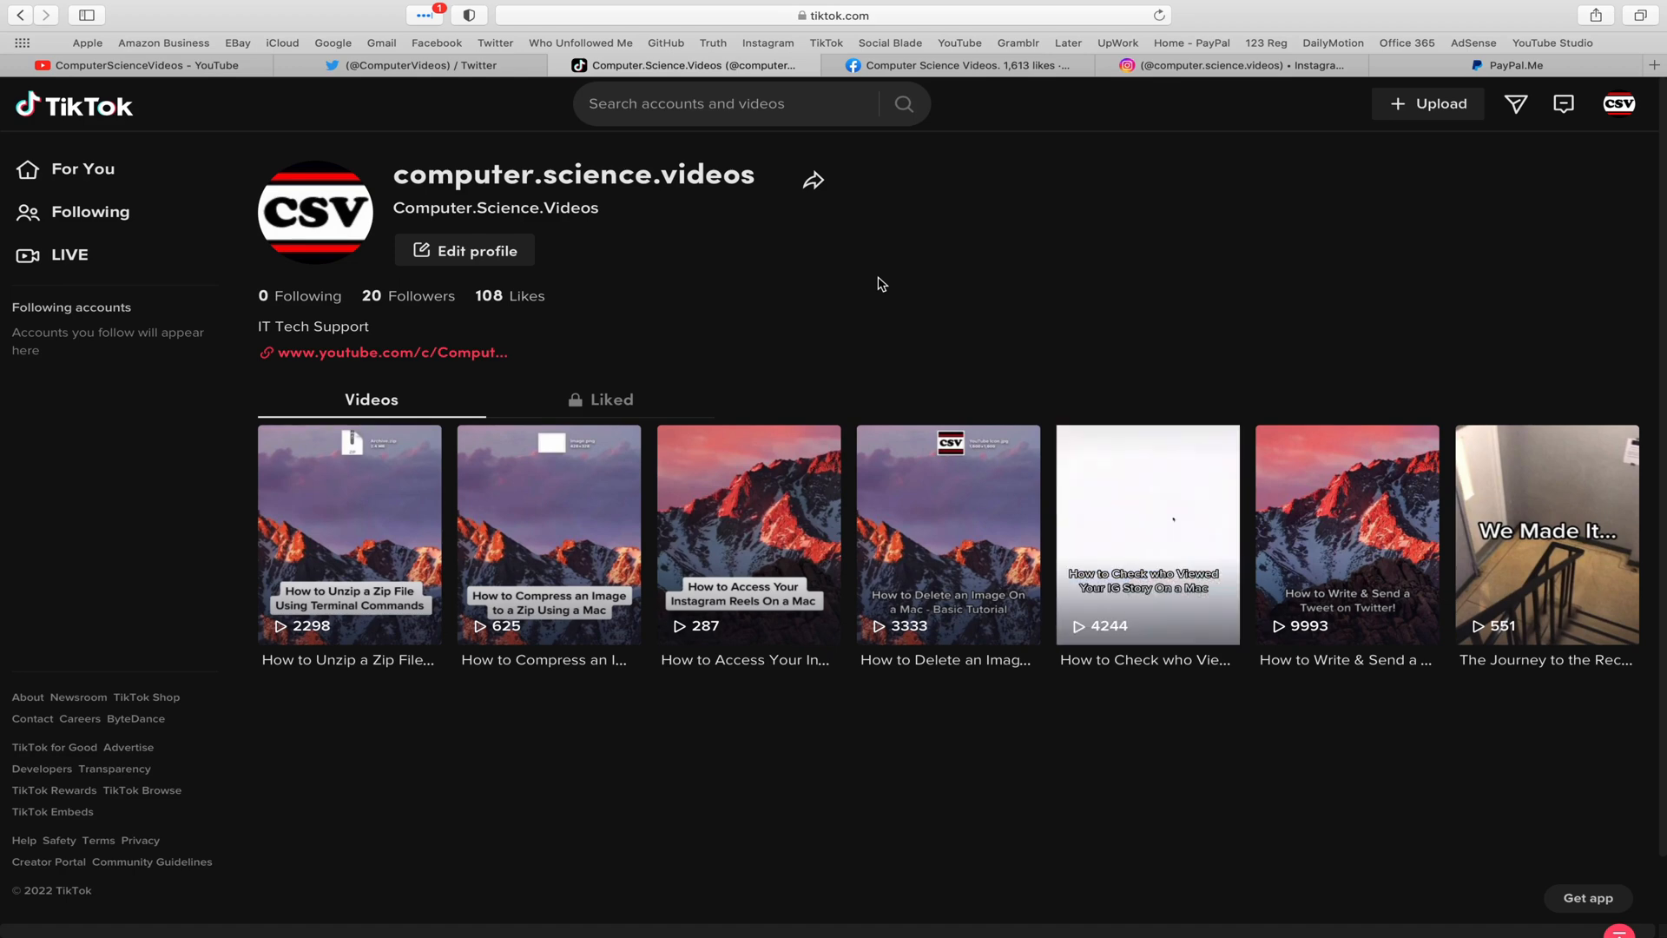
View the Facebook tab in Safari, then close Safari to reveal the desktop
{"action": "left_click", "coordinate": [956, 65]}
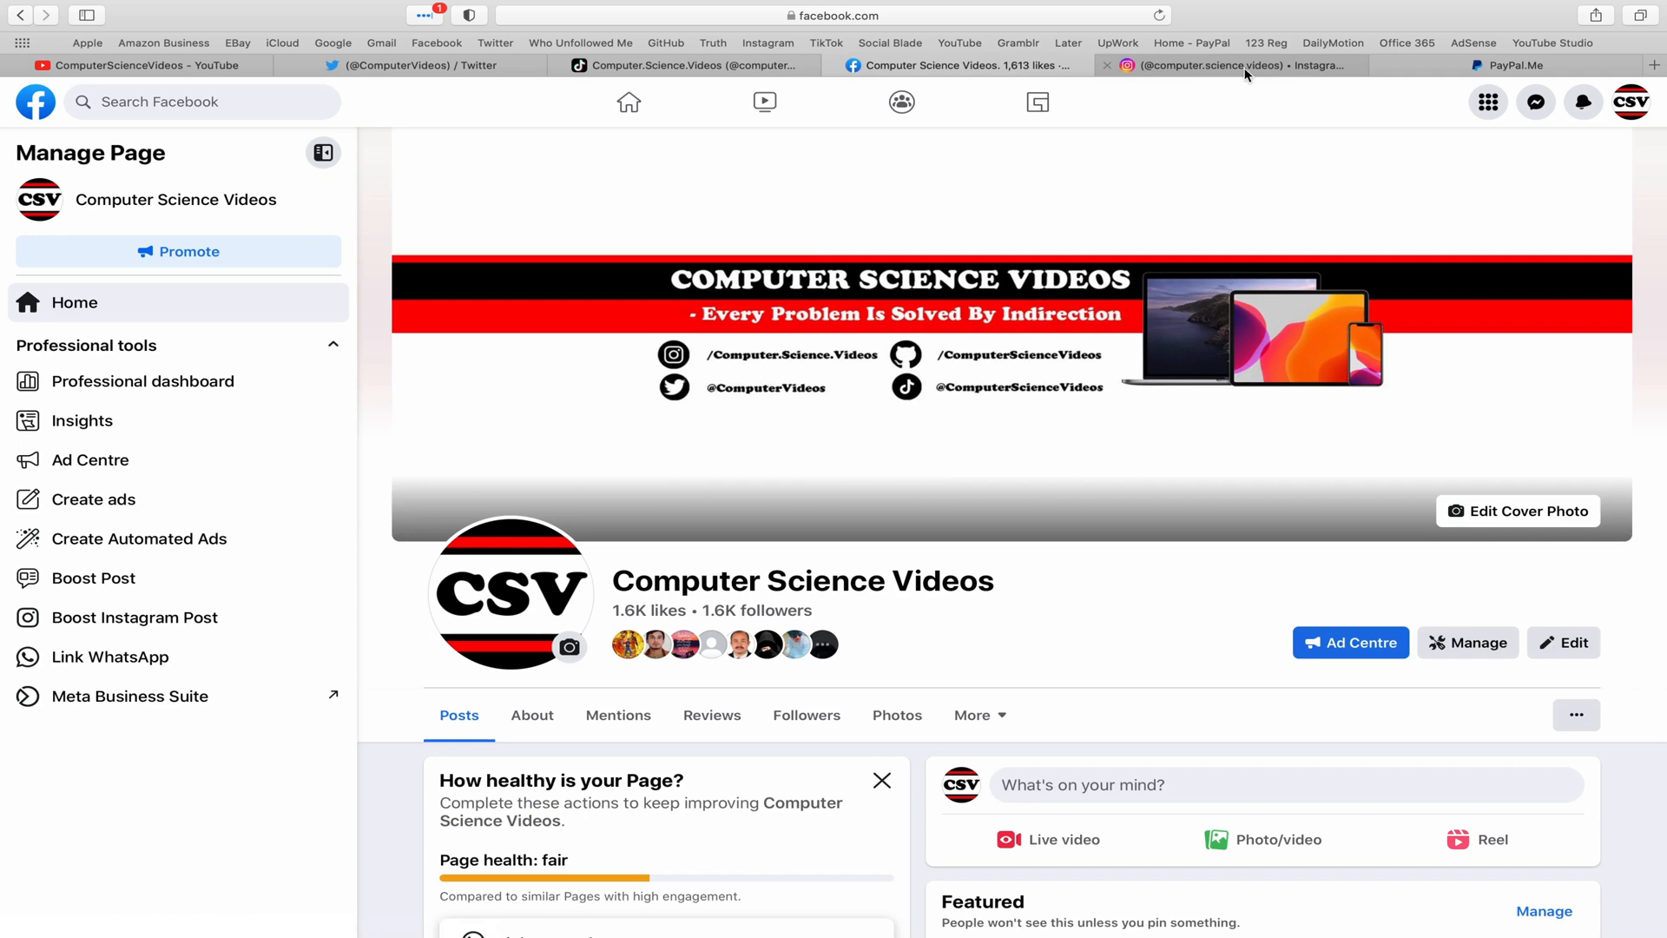
{"action": "left_click", "coordinate": [1223, 65]}
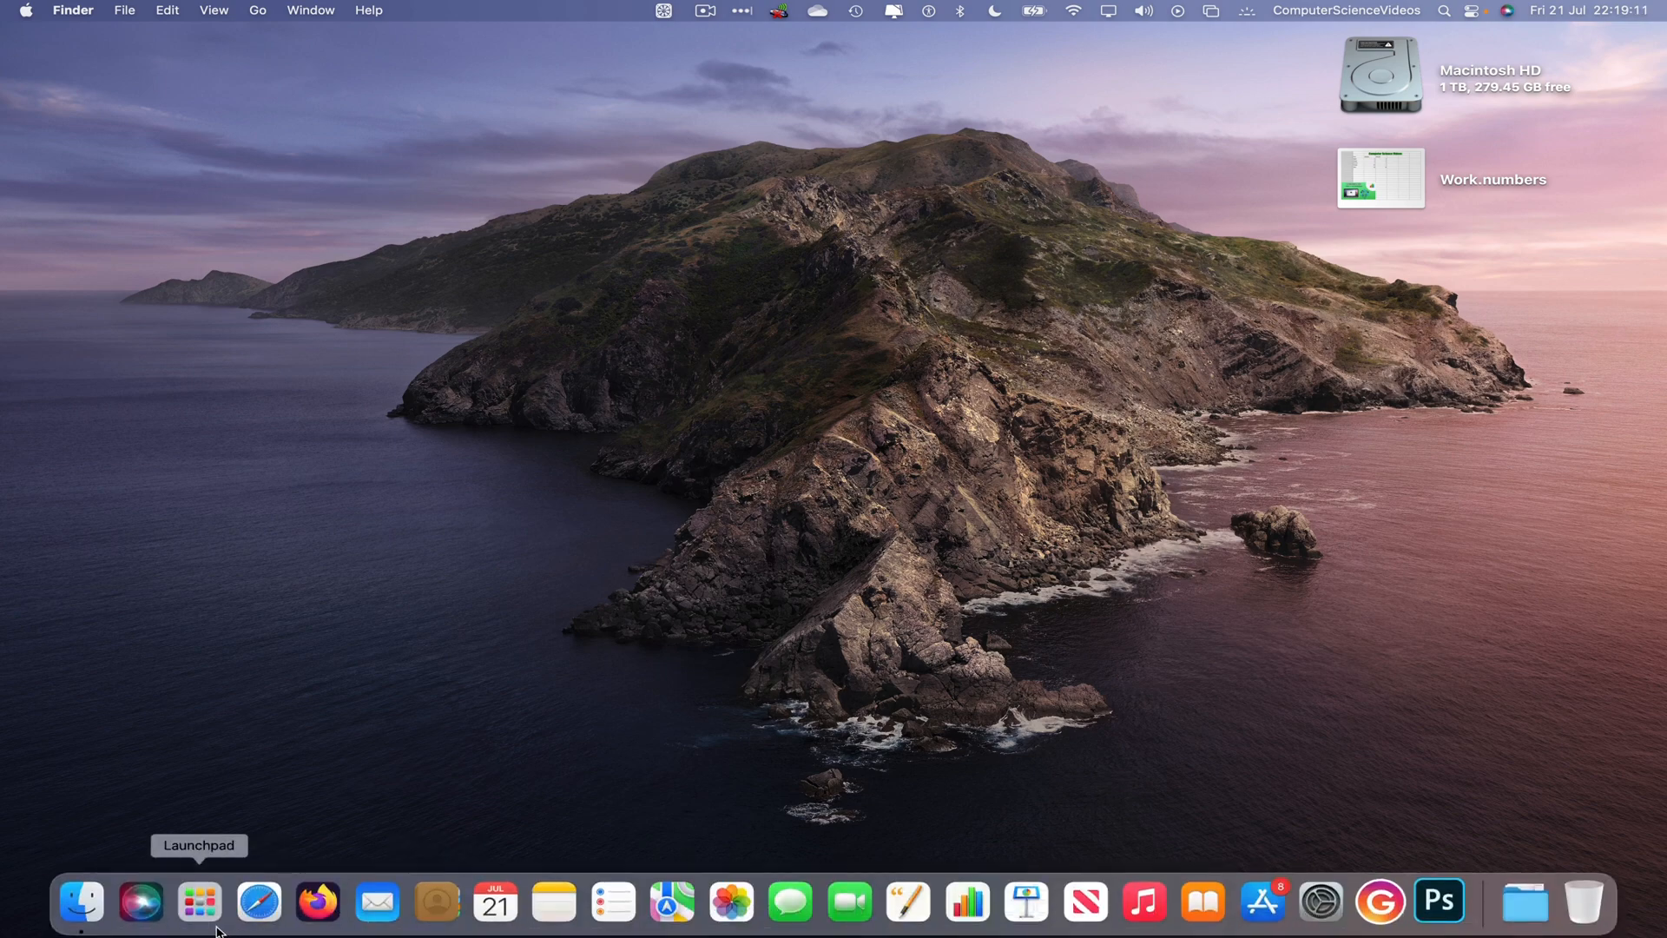
Launch Numbers, dismiss the Open dialog, and open Work.numbers from the desktop
{"action": "left_click", "coordinate": [199, 901]}
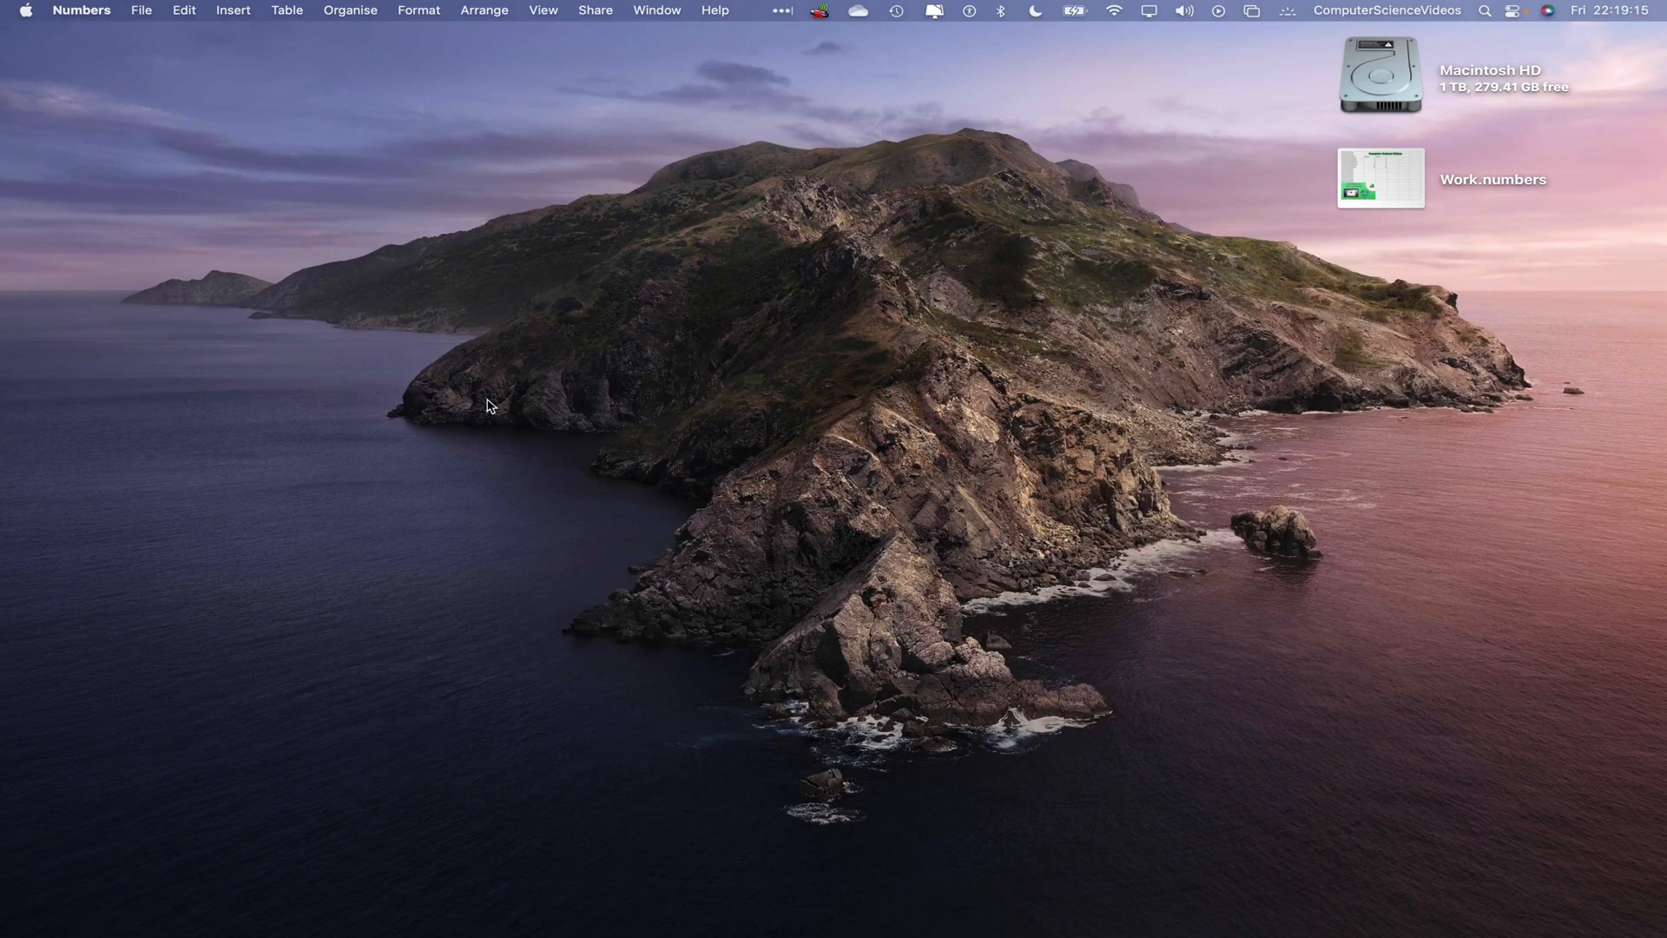
{"action": "left_click", "coordinate": [139, 10]}
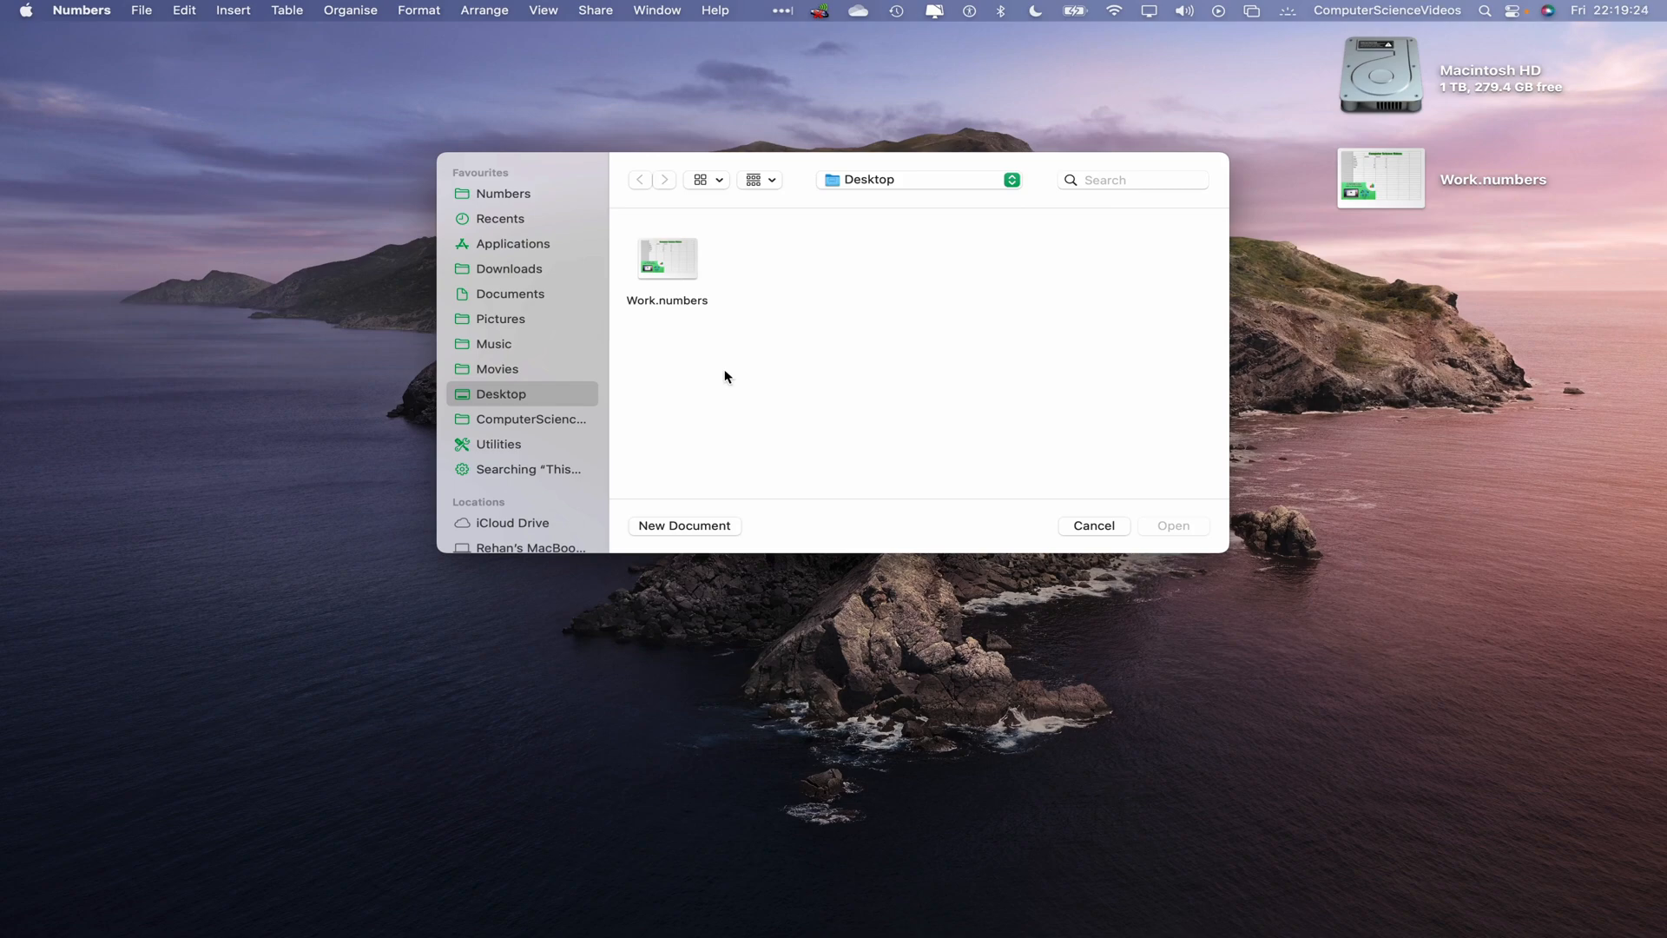
{"action": "left_click", "coordinate": [667, 257]}
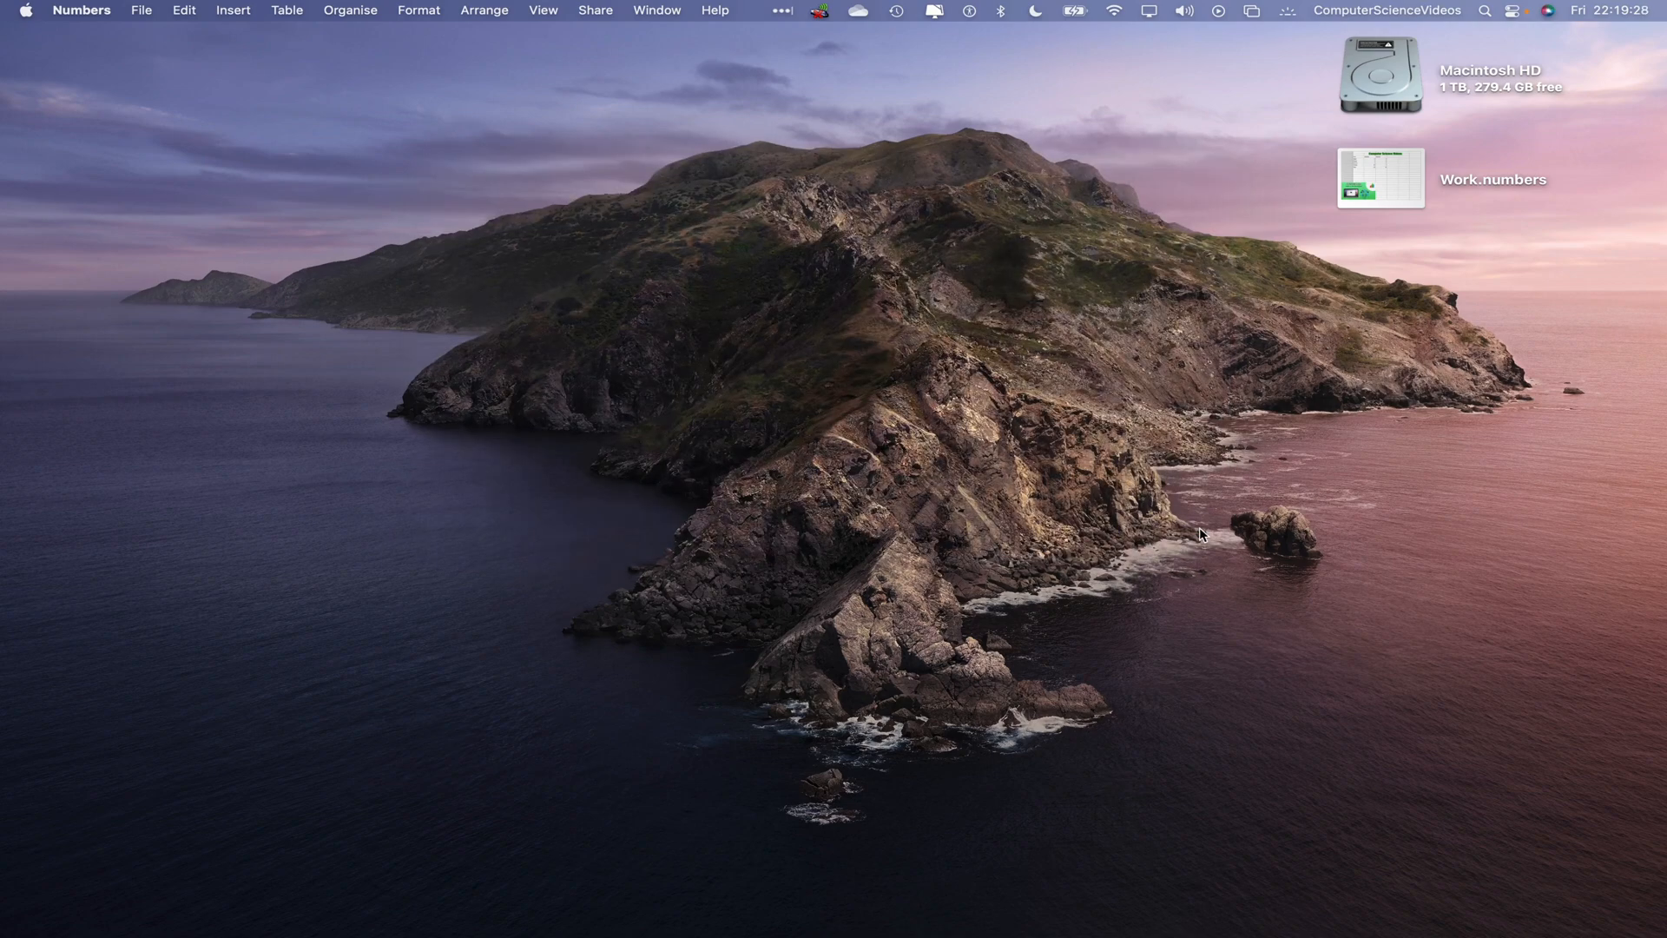
{"action": "double_click", "coordinate": [1381, 177]}
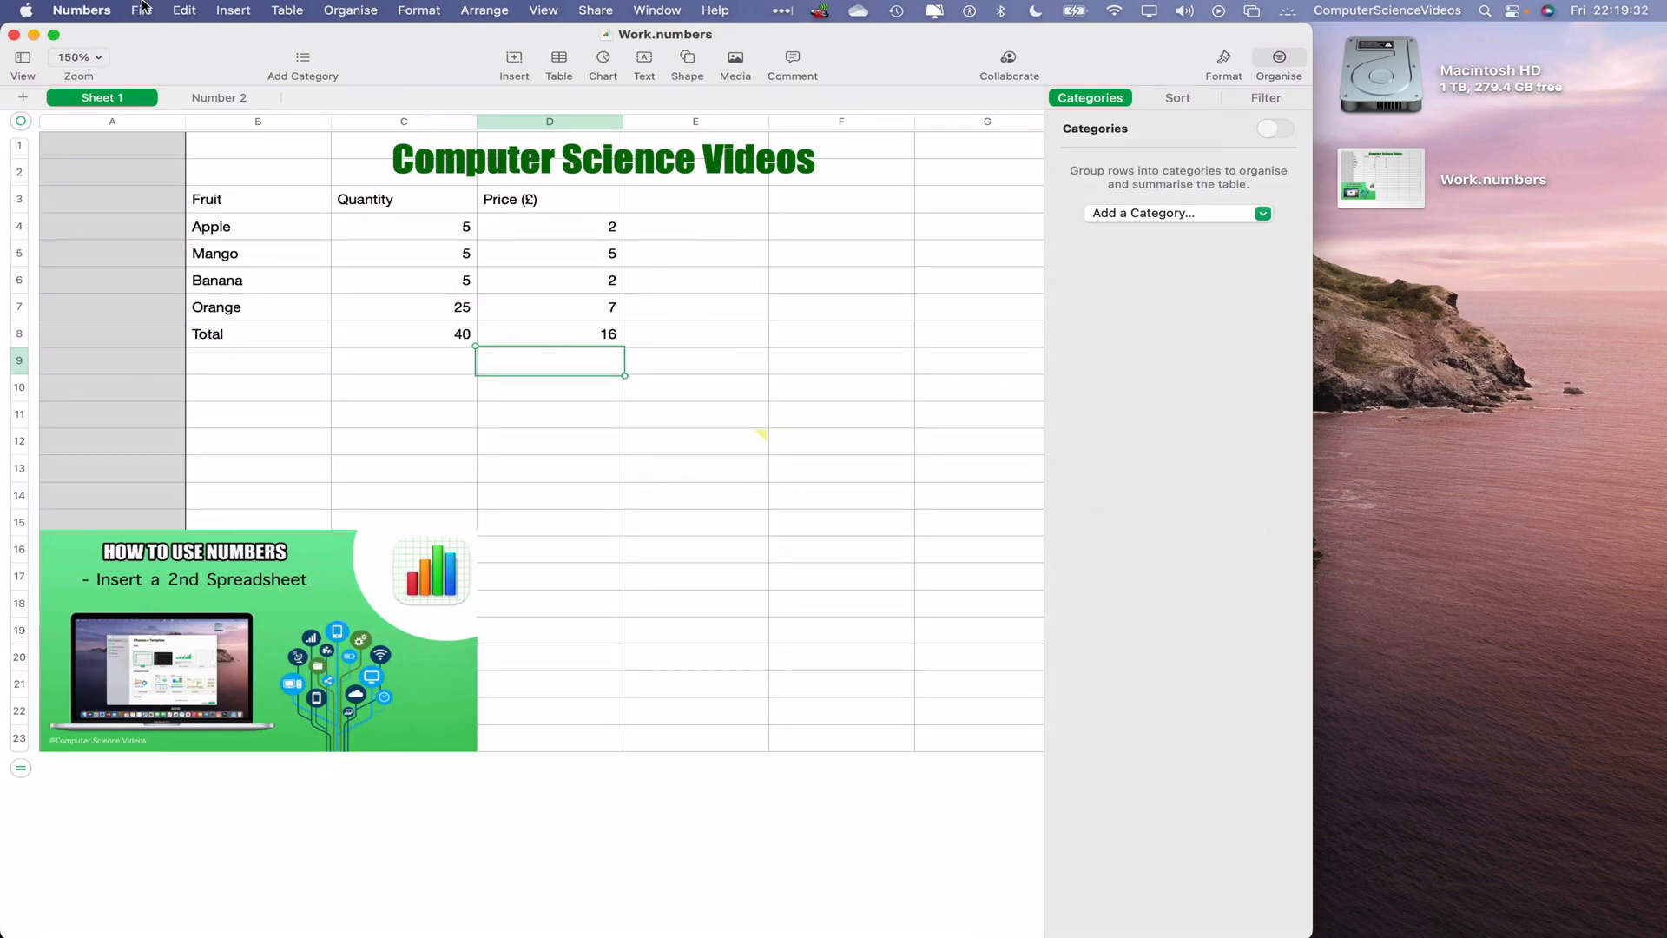
Save Work.numbers as a template in the Template Chooser and close the Untitled copy
{"action": "left_click", "coordinate": [141, 9]}
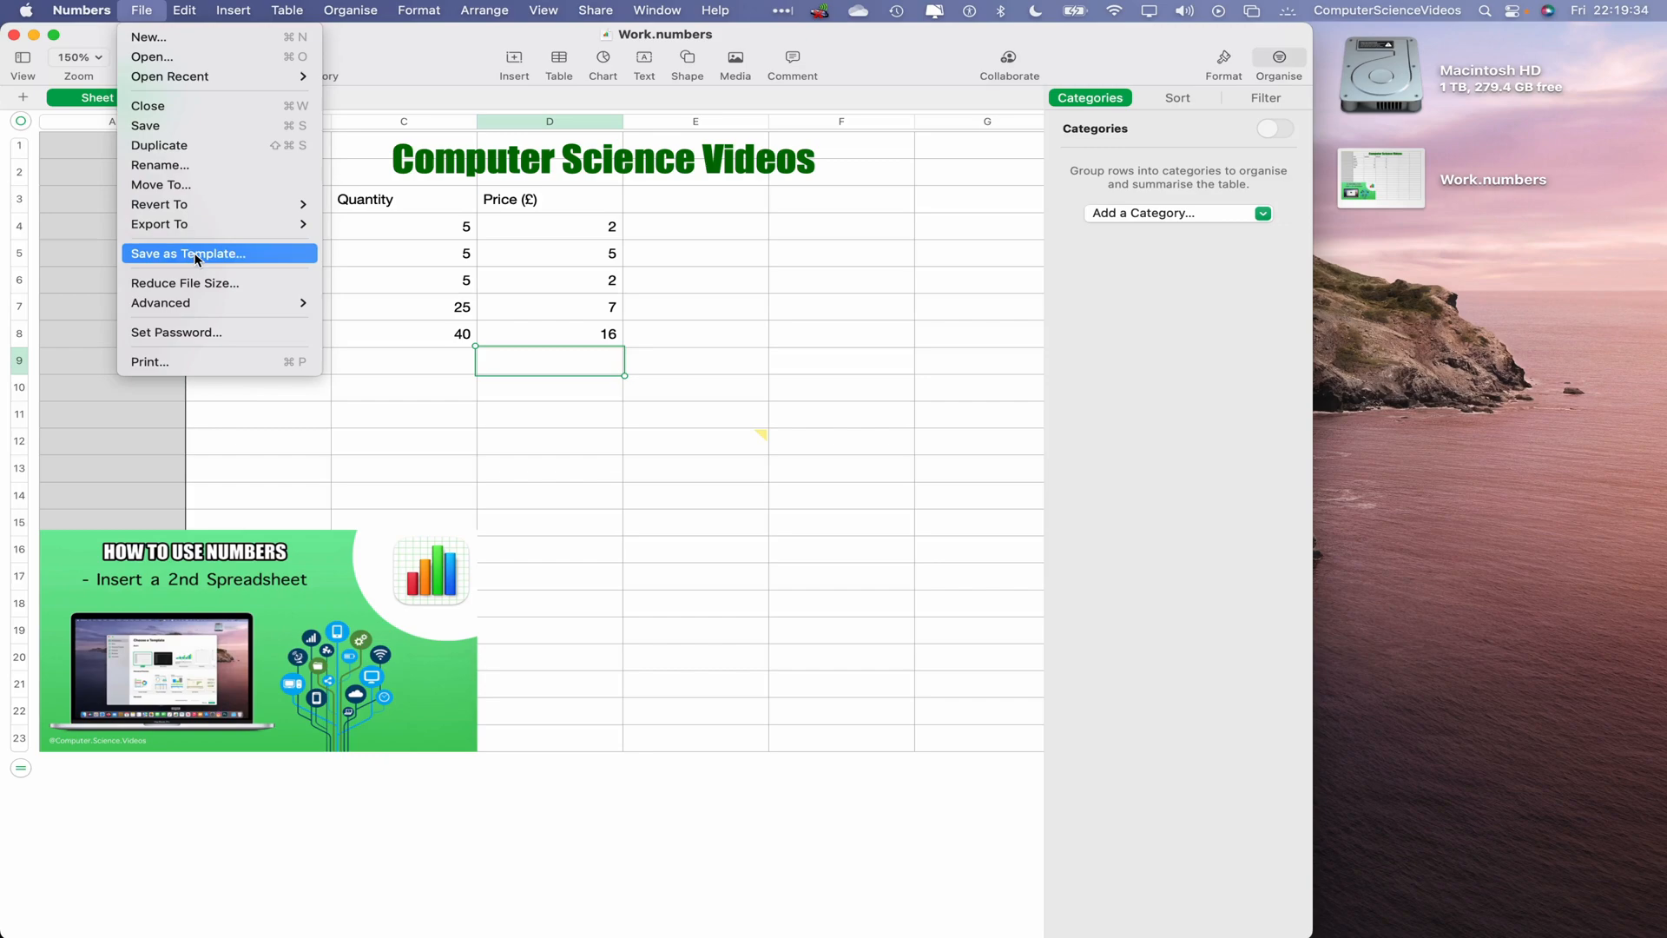
{"action": "left_click", "coordinate": [188, 253]}
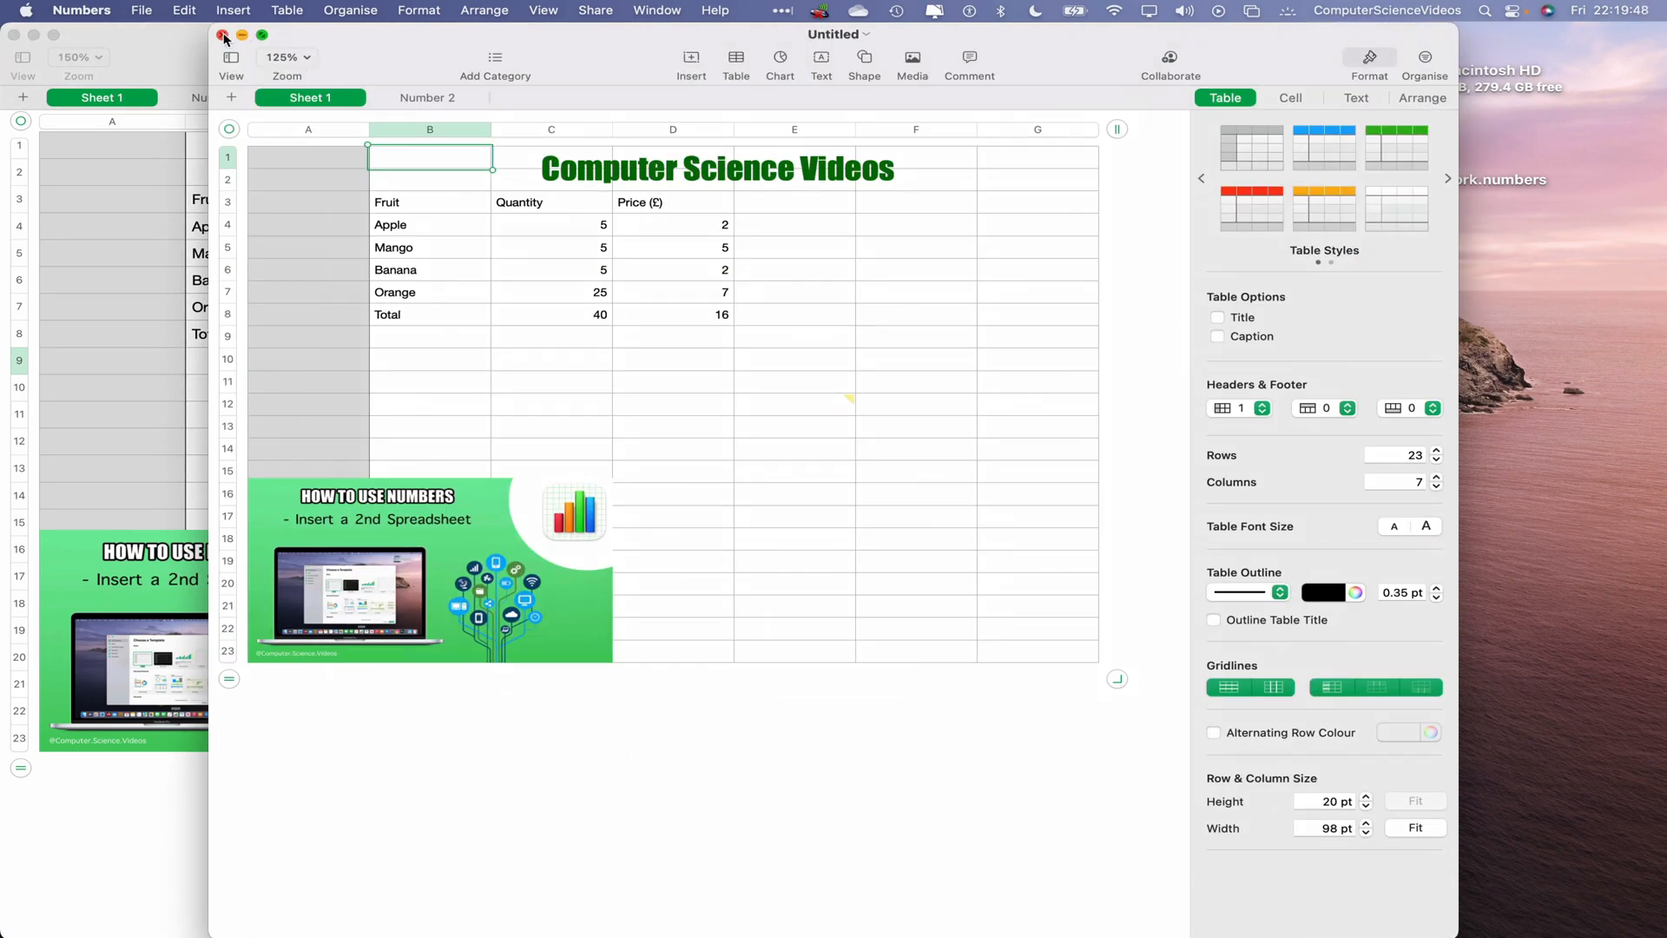
{"action": "left_click", "coordinate": [141, 10]}
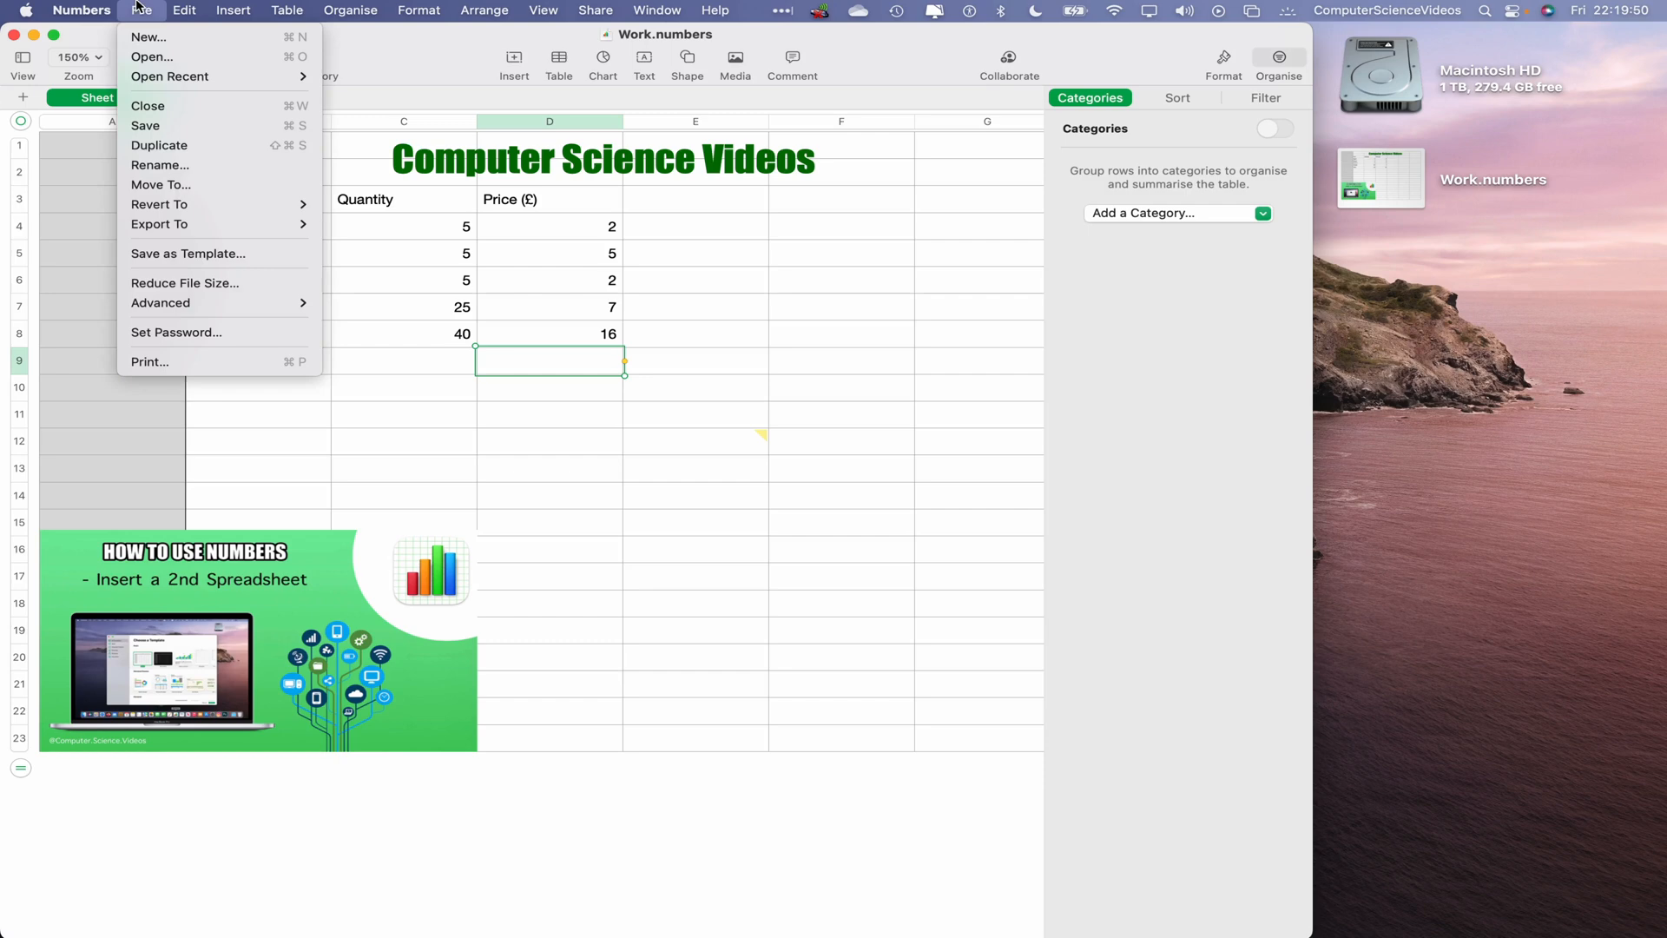
{"action": "mouse_move", "coordinate": [189, 252]}
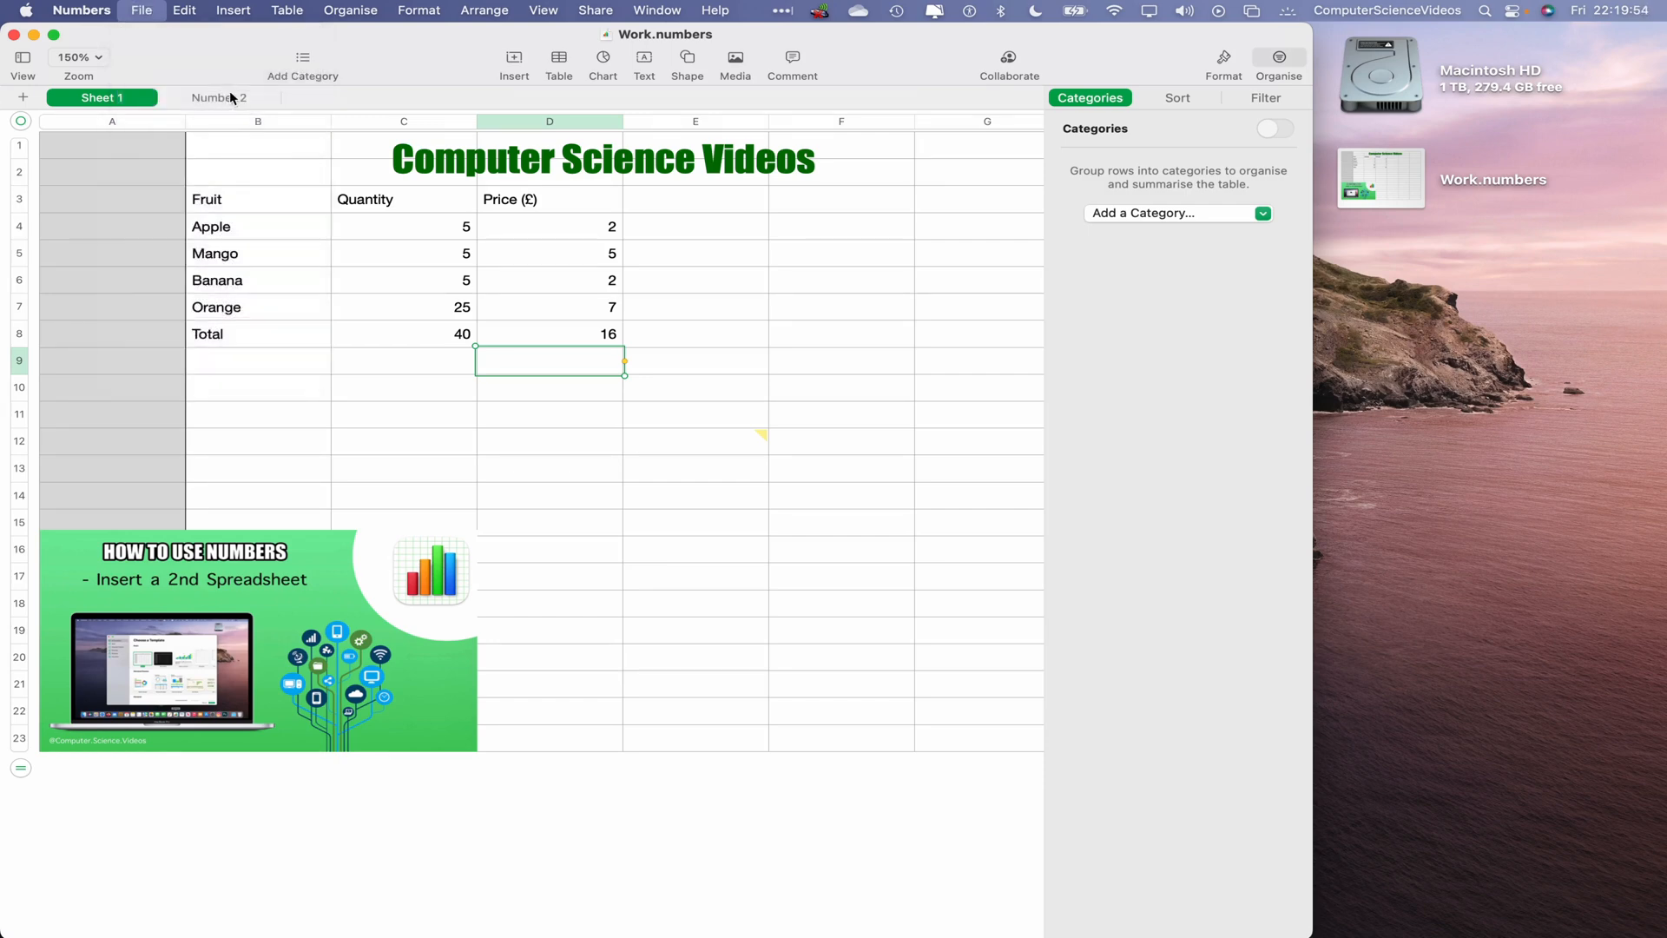
Bring up the Choose a Template dialog and select the saved Work template
{"action": "left_click", "coordinate": [141, 10]}
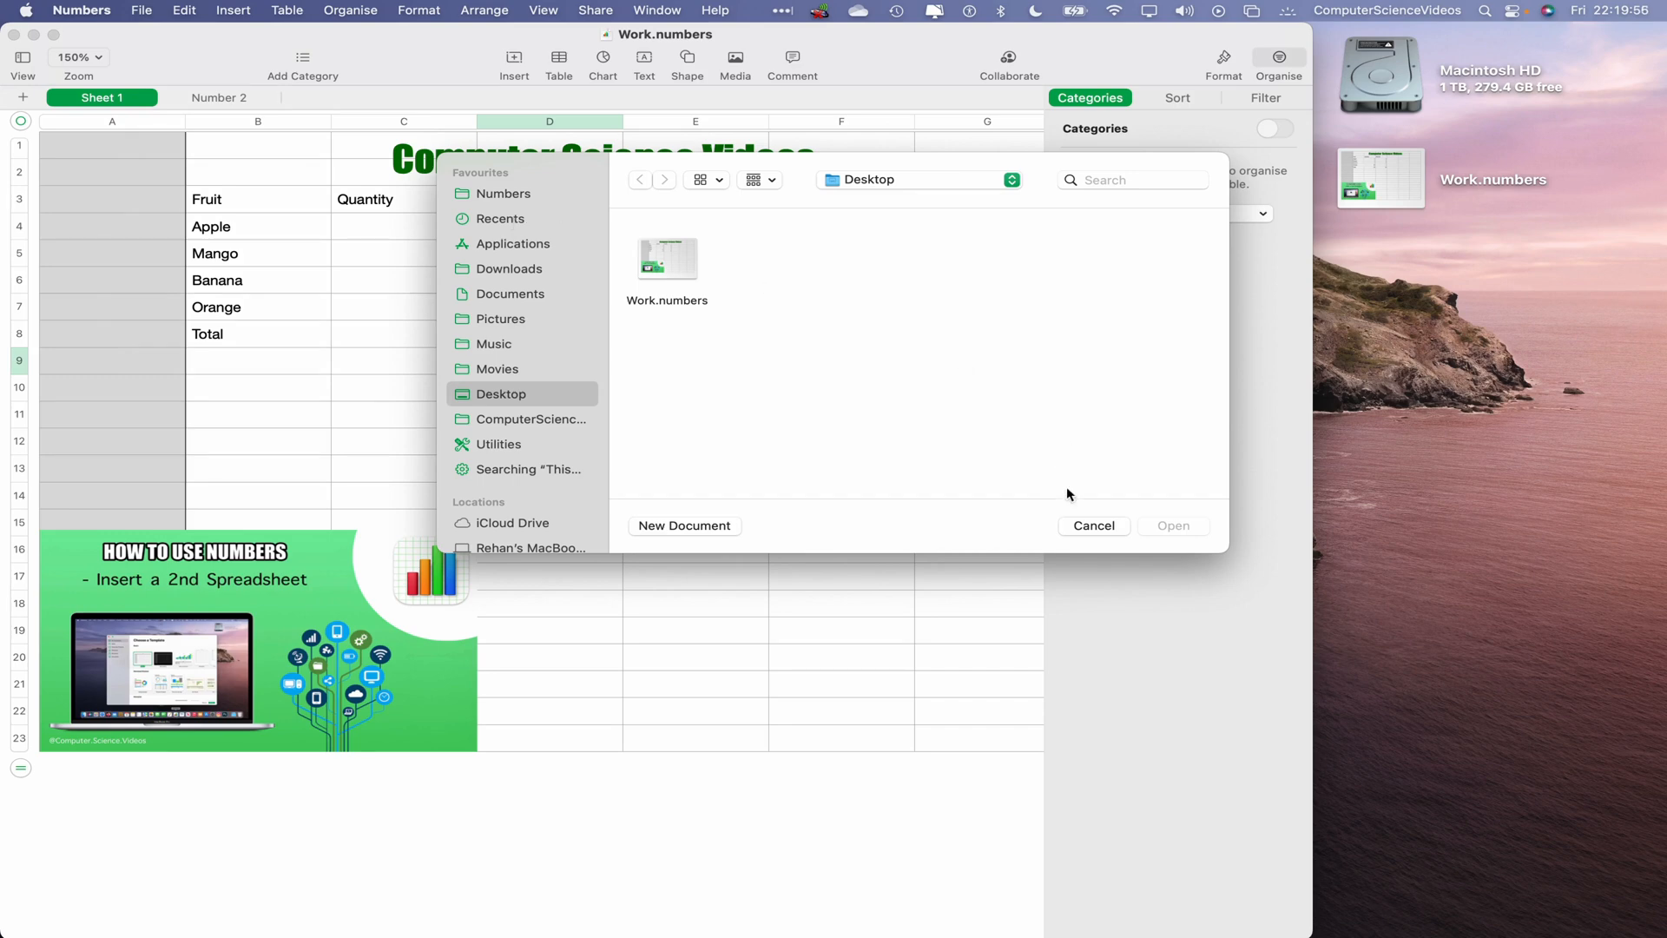
{"action": "left_click", "coordinate": [141, 10]}
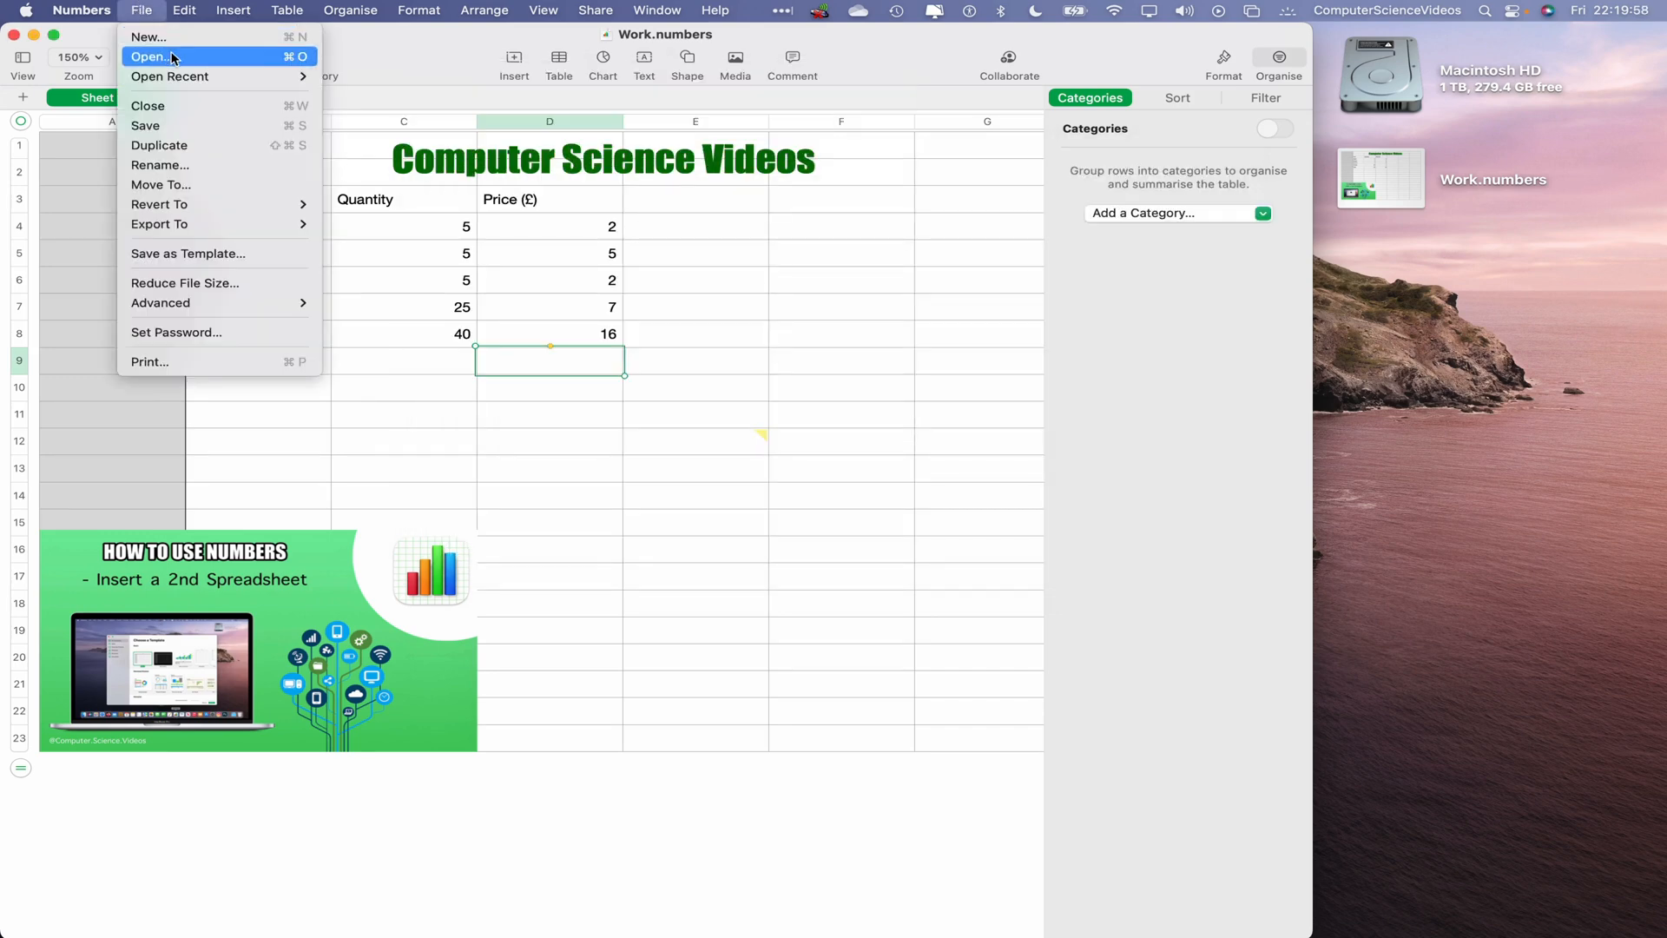
{"action": "left_click", "coordinate": [147, 37]}
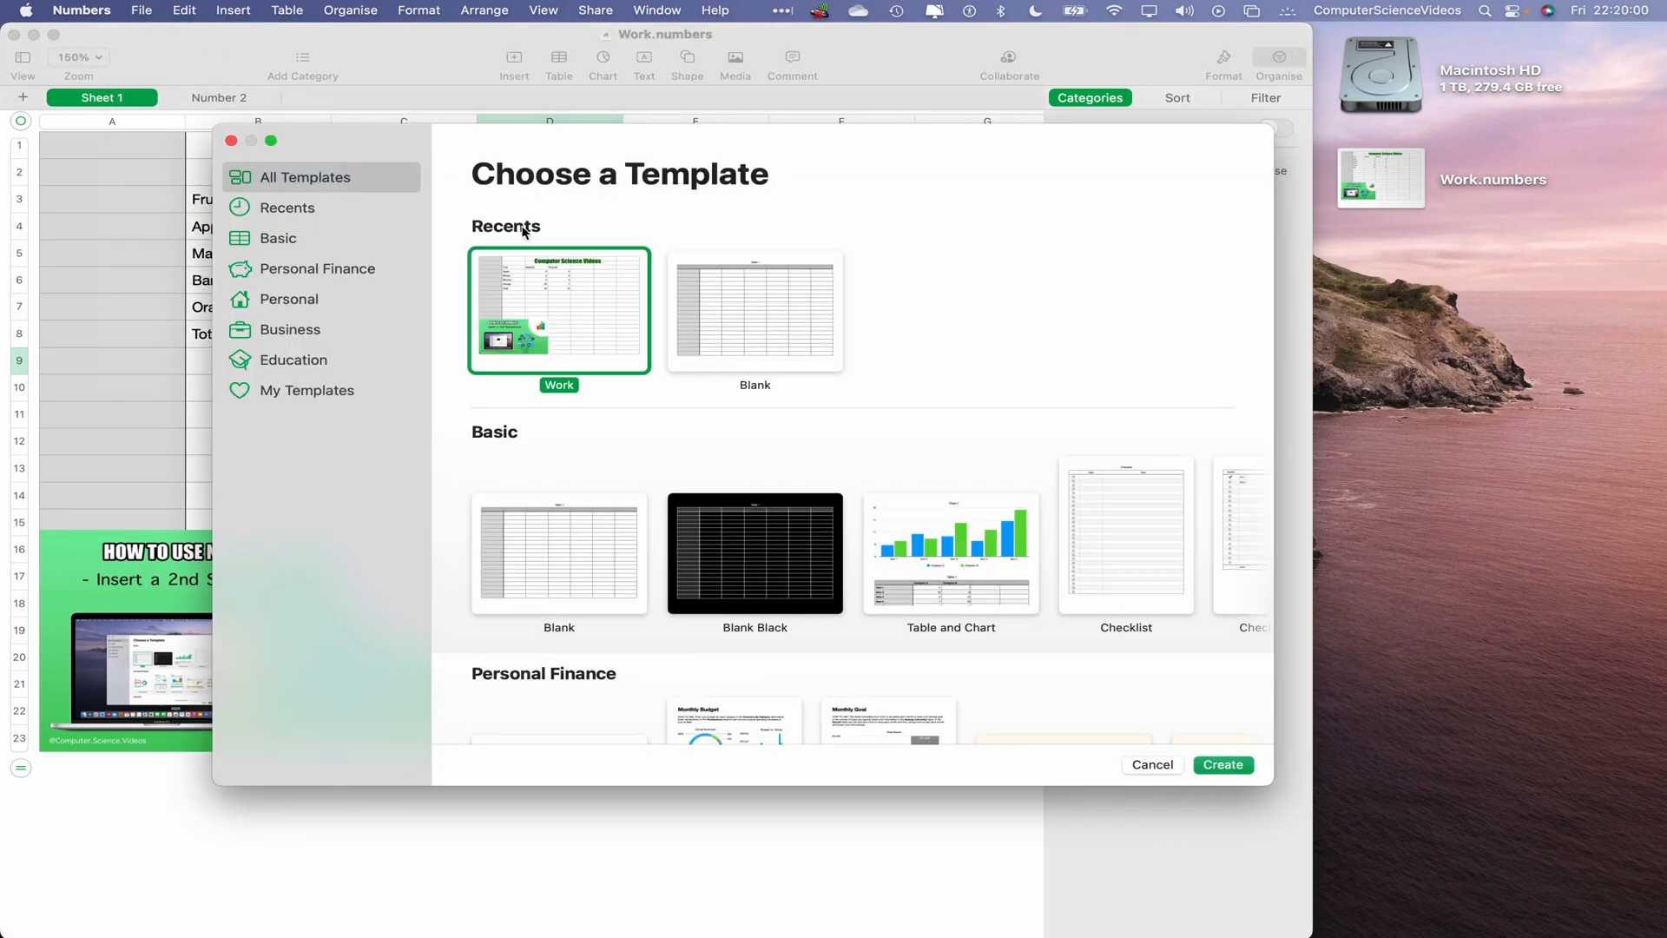
{"action": "mouse_move", "coordinate": [729, 344]}
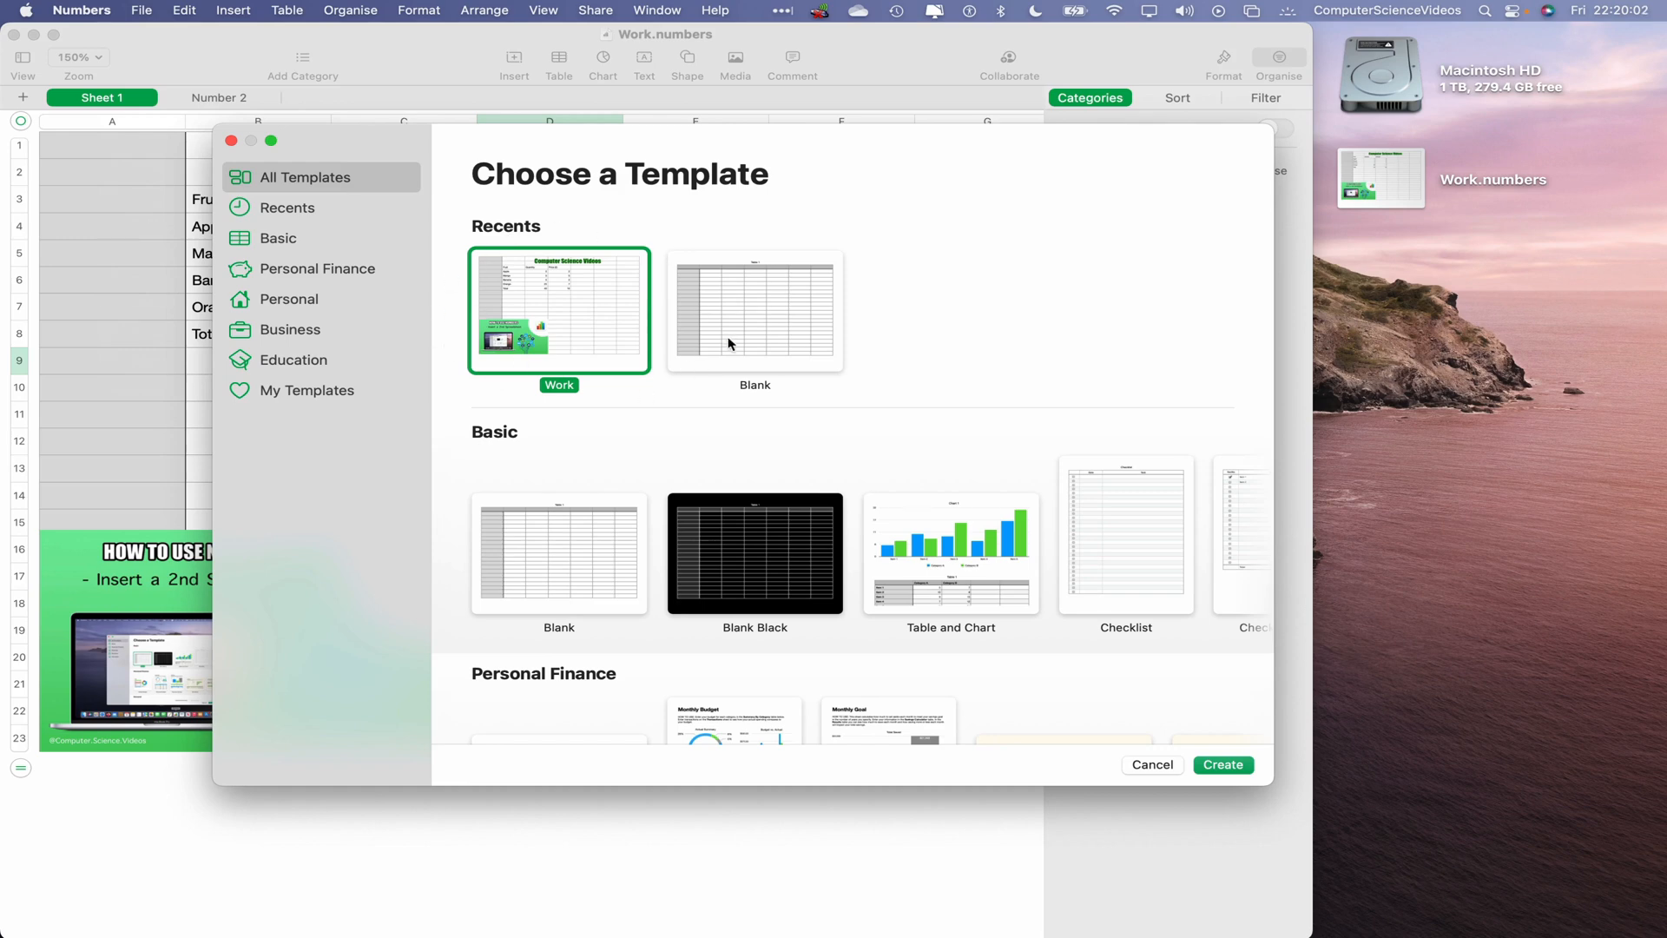
{"action": "mouse_move", "coordinate": [562, 324]}
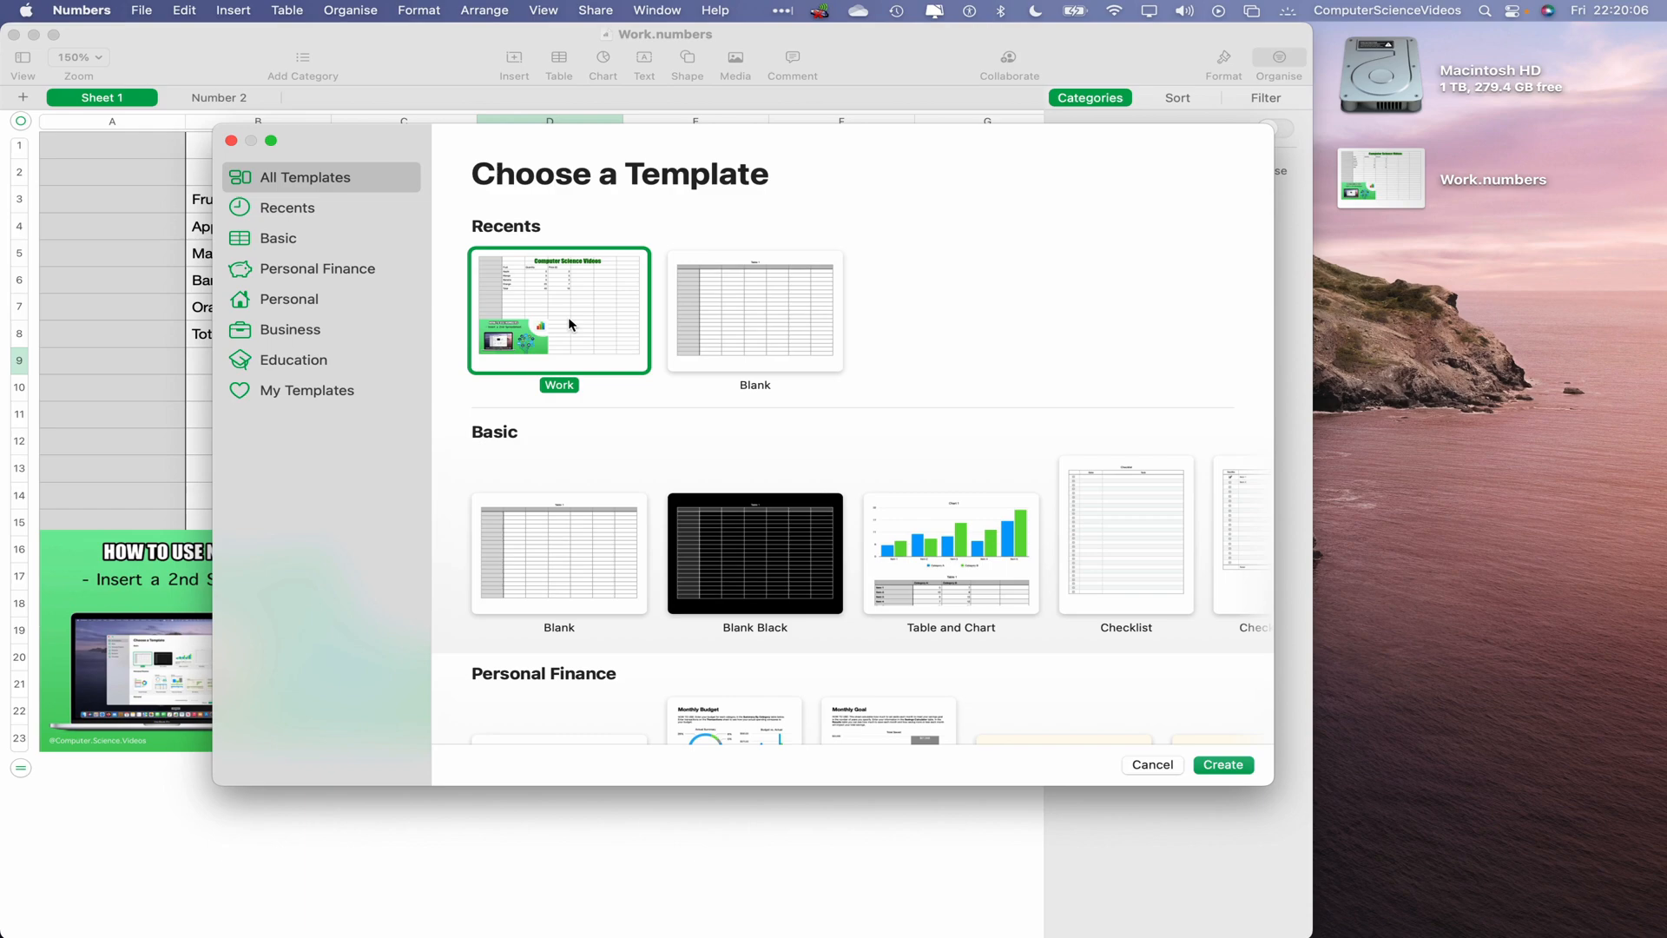
{"action": "left_click", "coordinate": [1151, 764]}
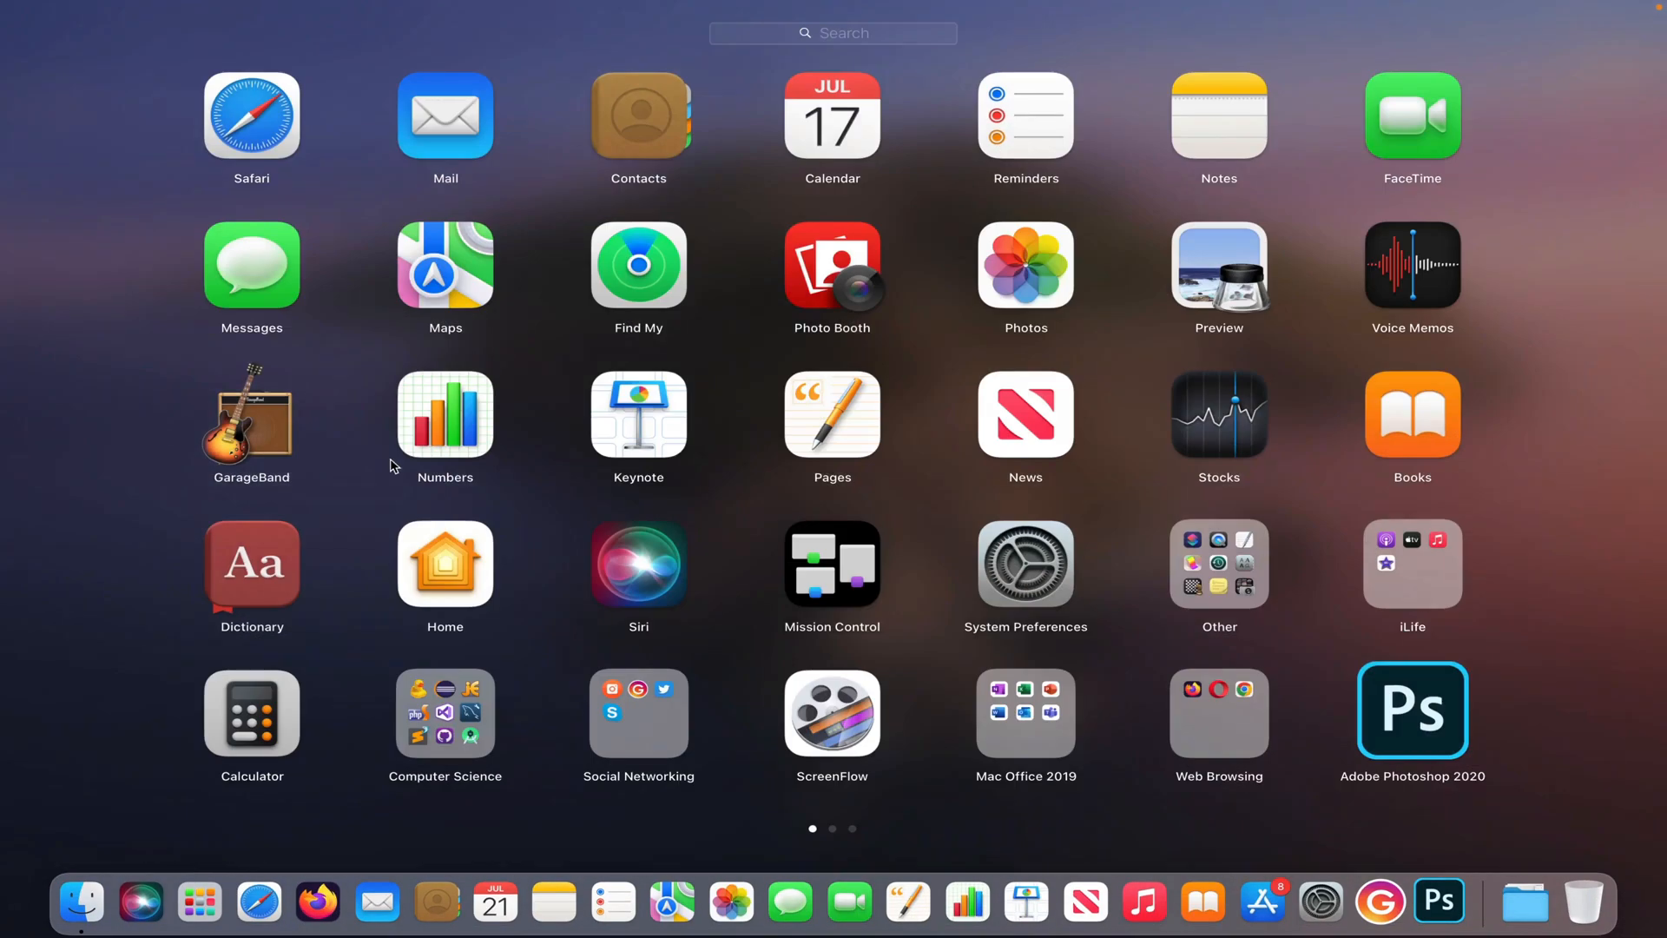
Relaunch Numbers, create an Untitled spreadsheet from the Work template, then quit Numbers
{"action": "left_click", "coordinate": [445, 415]}
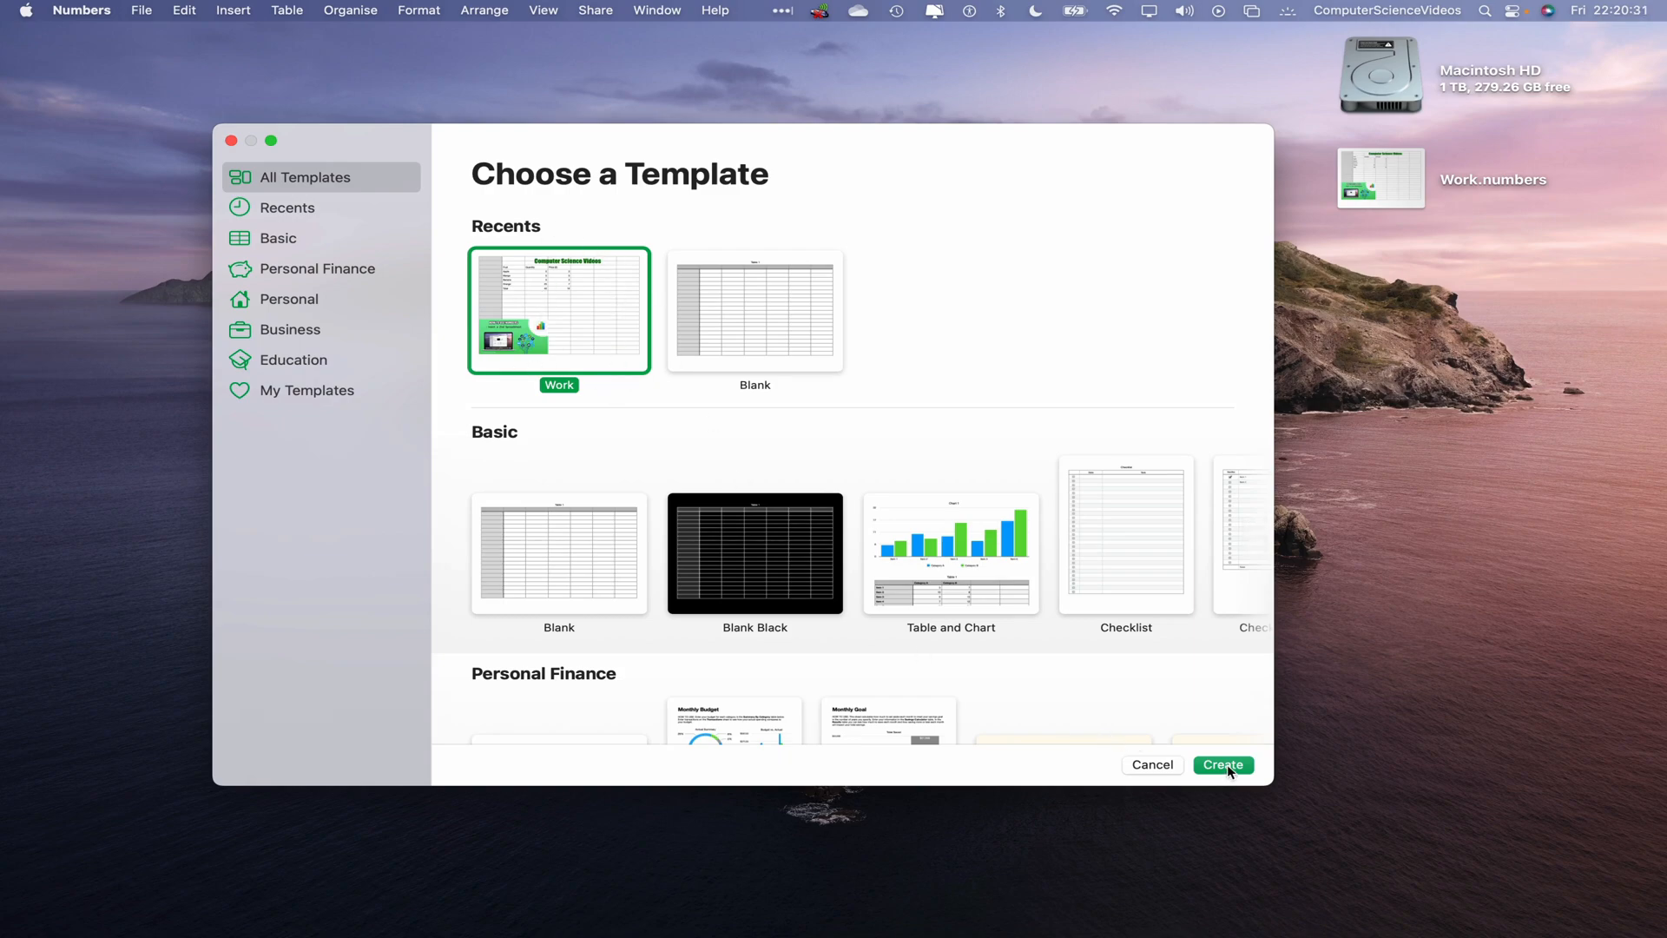
{"action": "left_click", "coordinate": [1221, 764]}
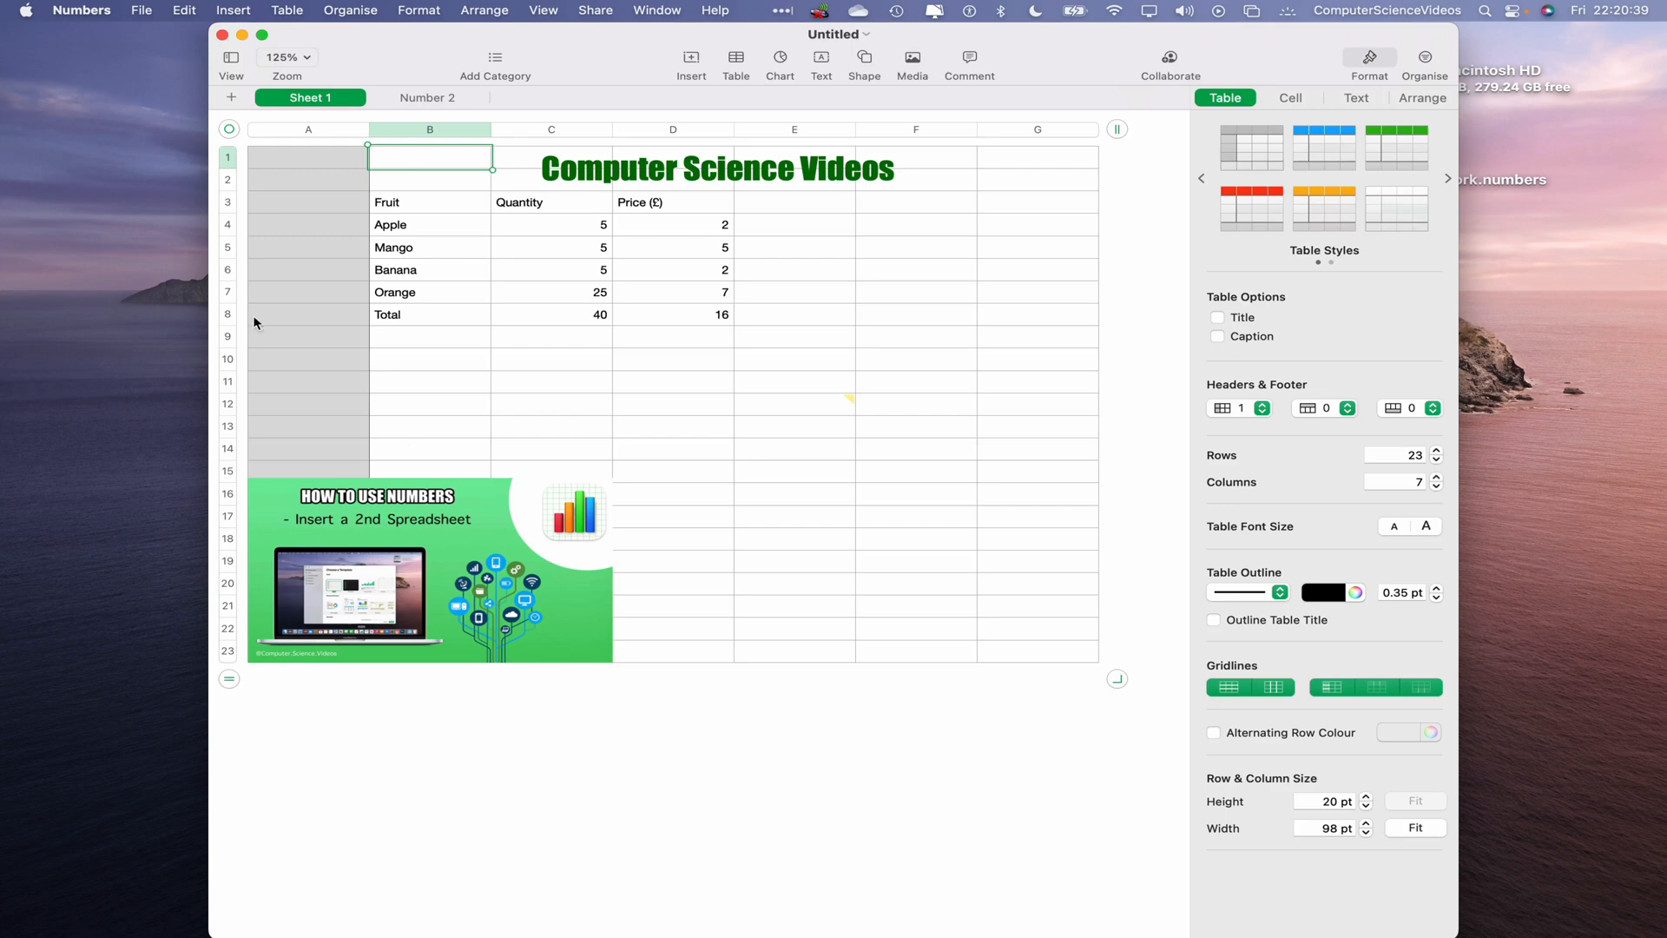
{"action": "left_click", "coordinate": [81, 10]}
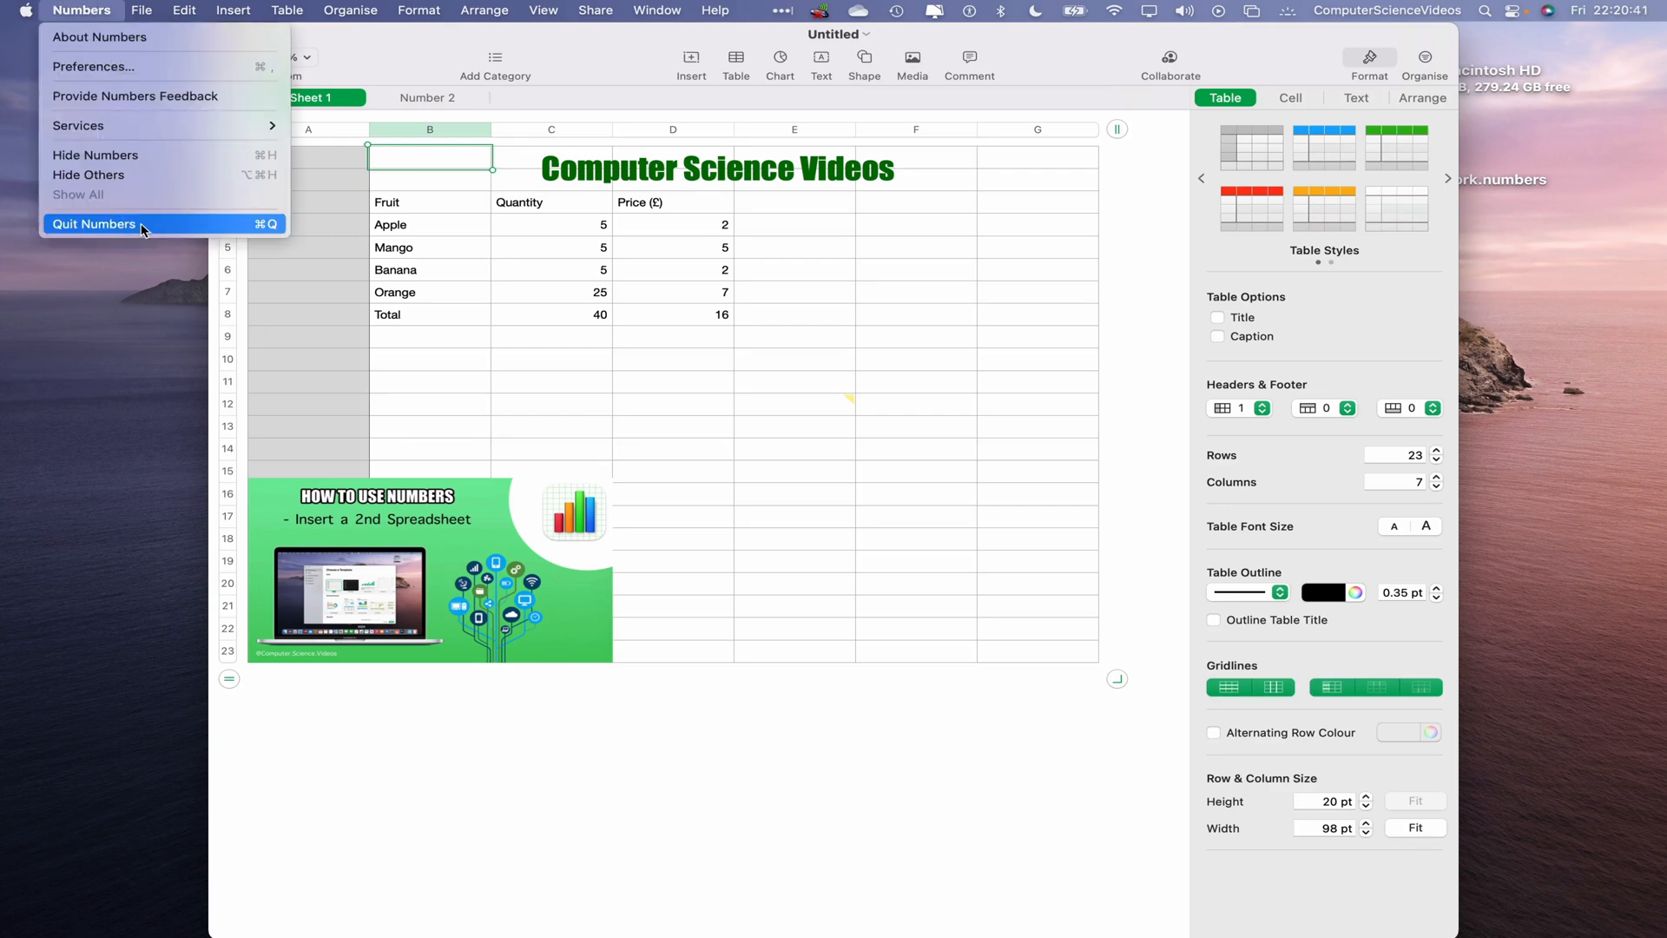
{"action": "left_click", "coordinate": [94, 223]}
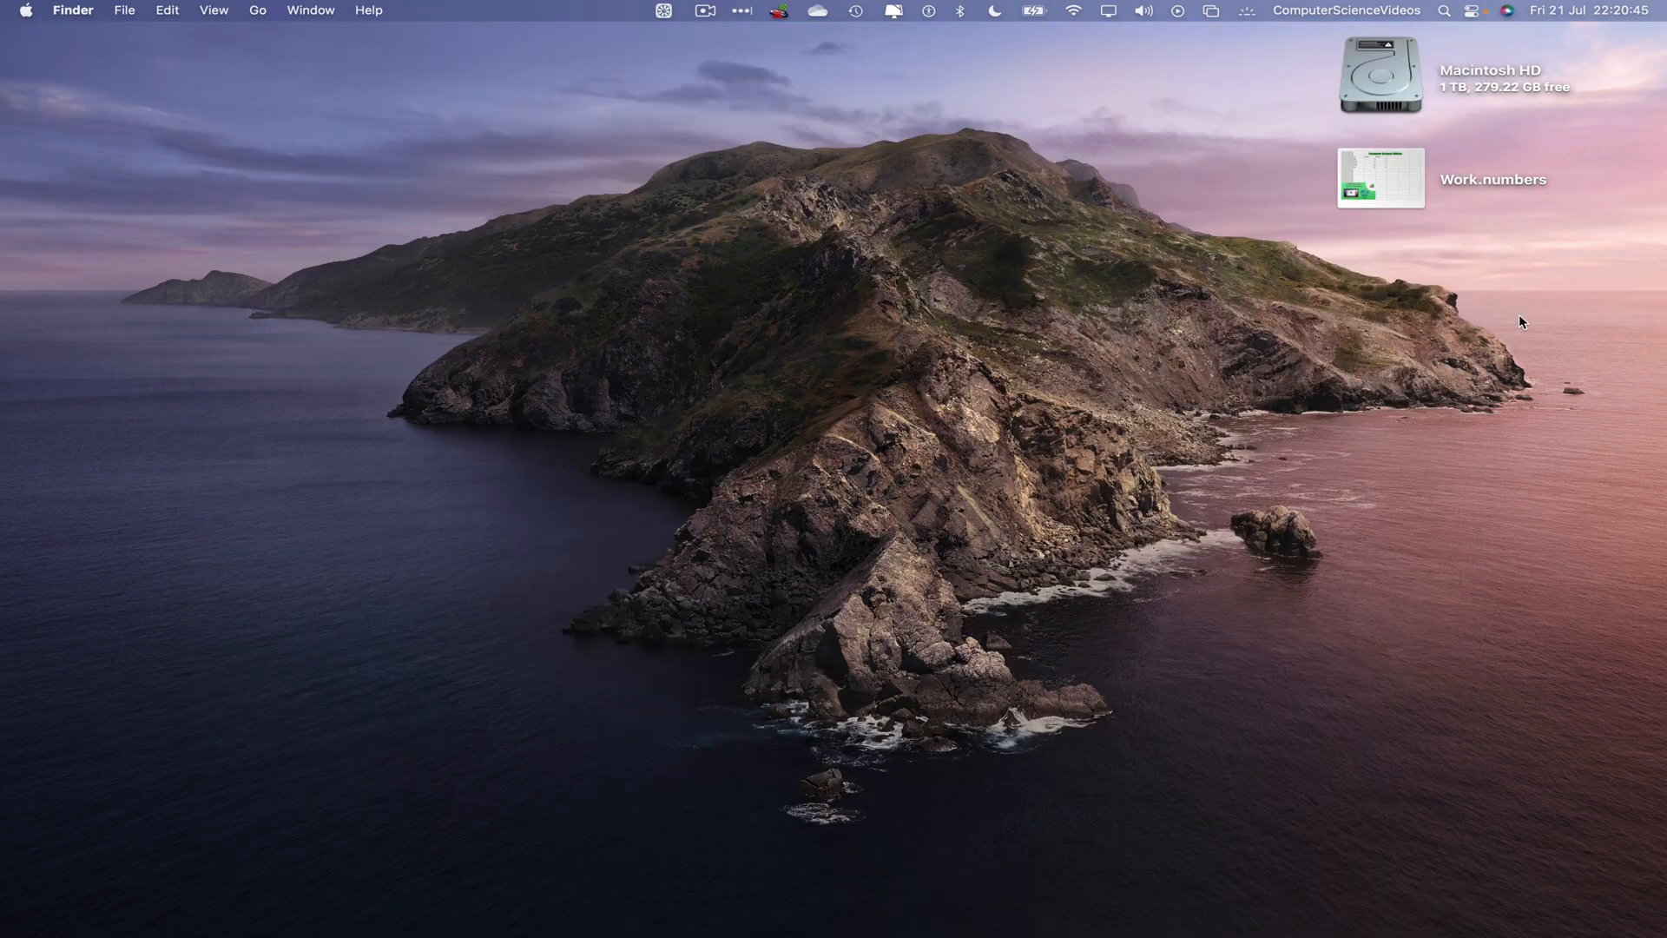